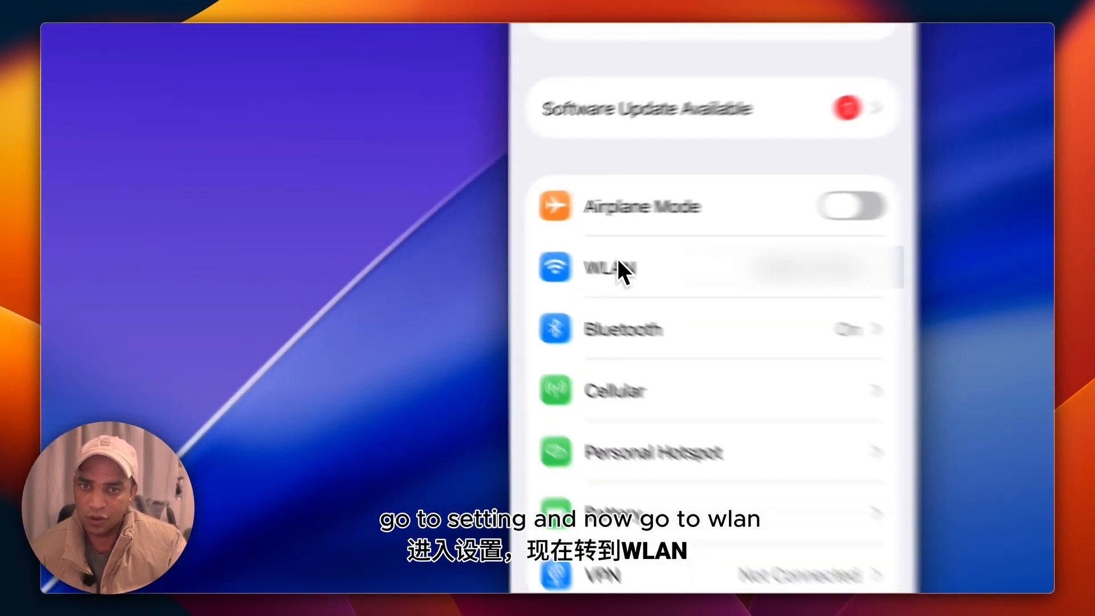
# - Reach the connected WLAN network's details on the mirrored iPhone to view Configure DNS
pyautogui.click(611, 267)
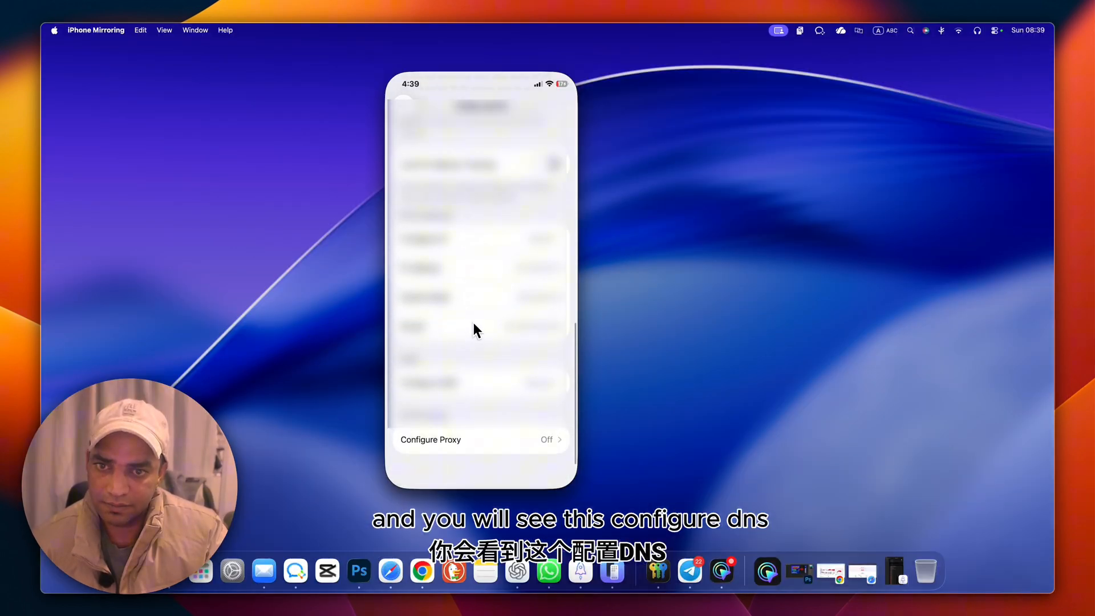
pyautogui.scroll(-3)
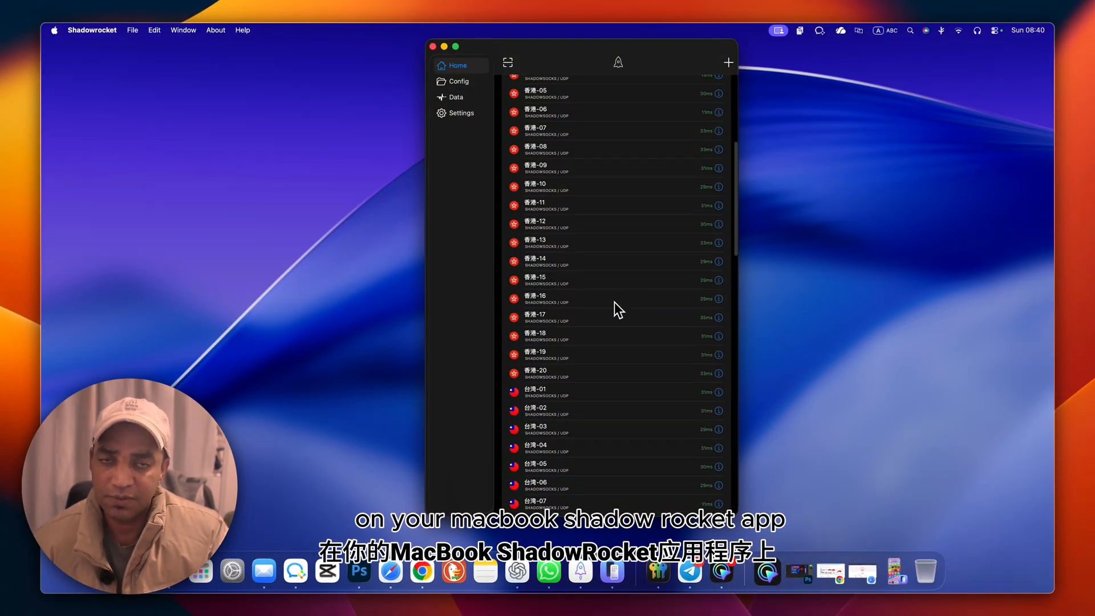
pyautogui.moveTo(706, 125)
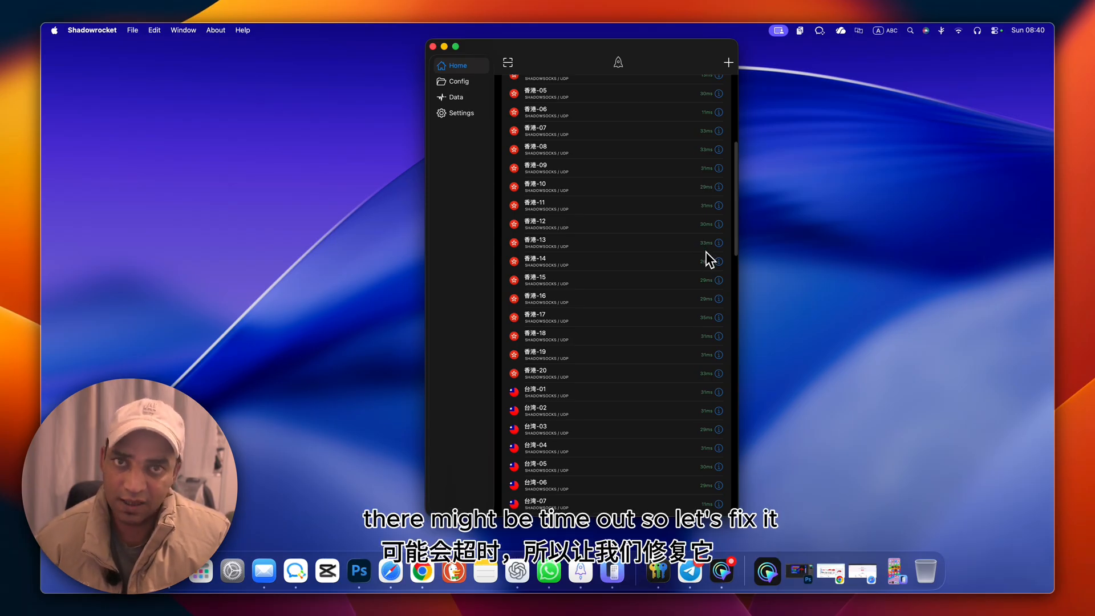
pyautogui.moveTo(243, 528)
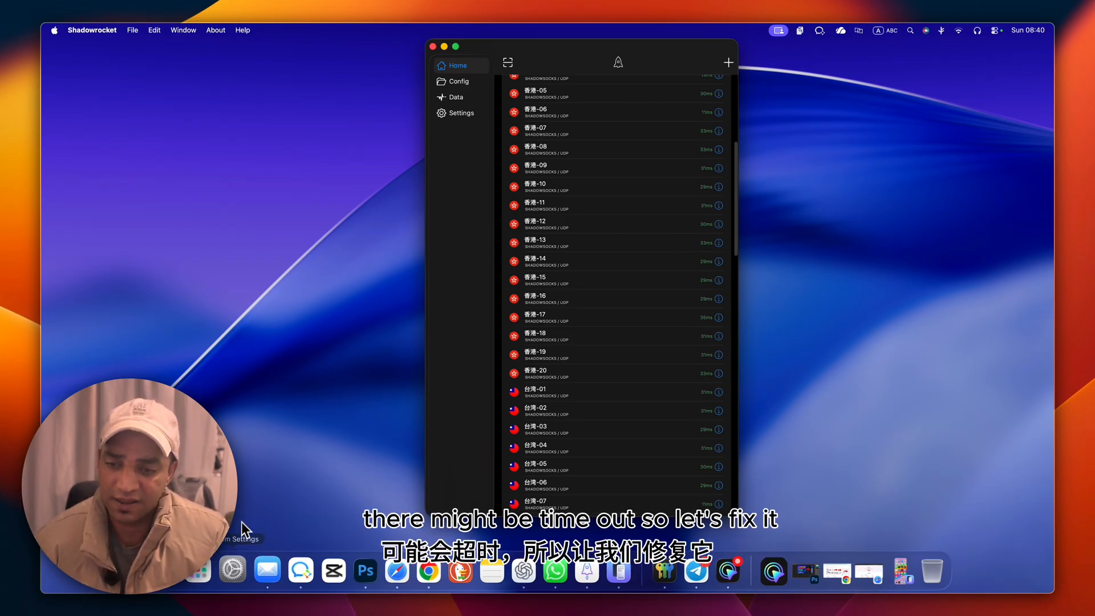
# - Set the Mac Wi-Fi network's DNS server to 8.8.8.8, save it and close the window
pyautogui.click(233, 569)
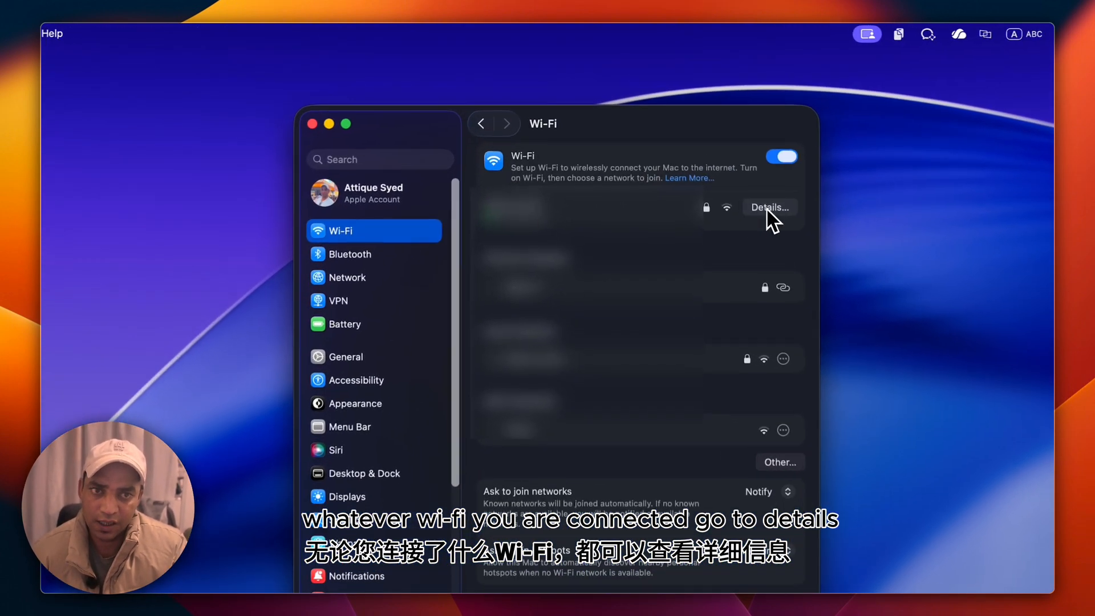
pyautogui.click(769, 206)
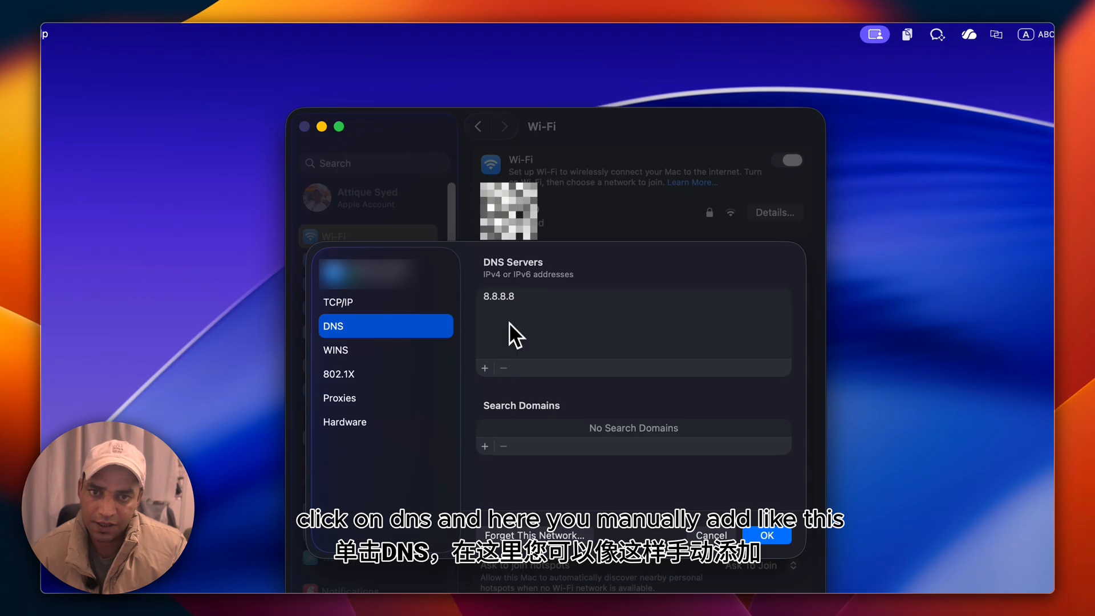
pyautogui.moveTo(493, 384)
pyautogui.write('1.1.1.1')
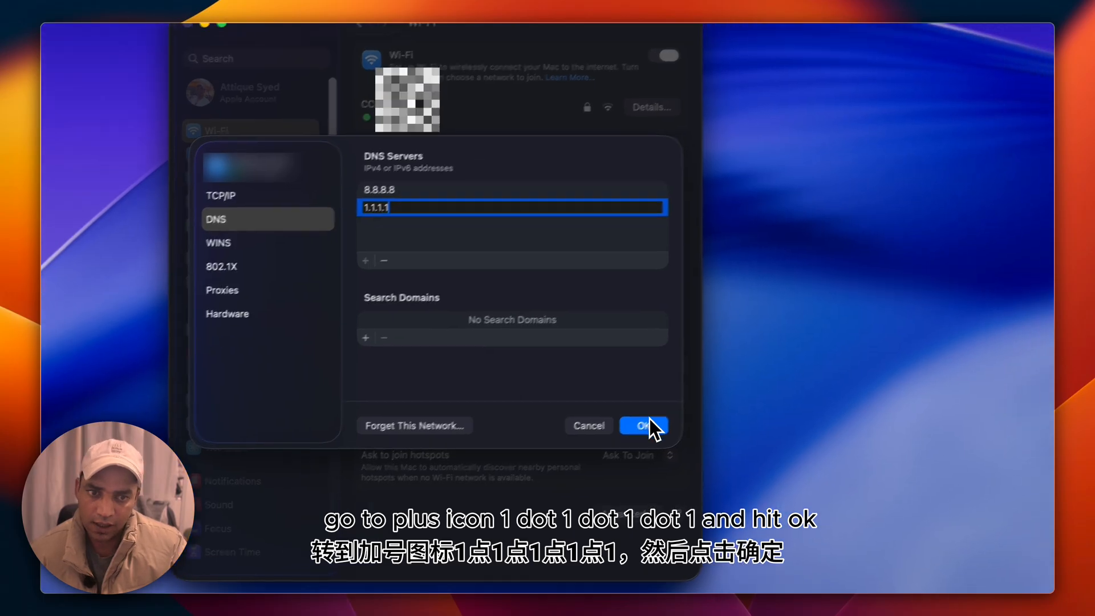
pyautogui.click(643, 426)
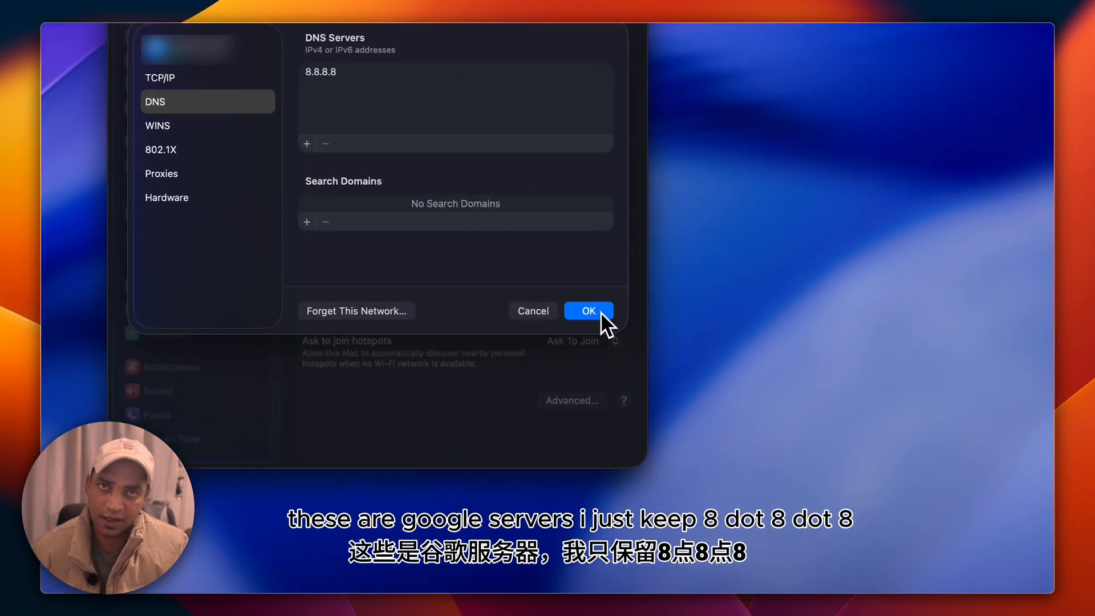
pyautogui.click(587, 310)
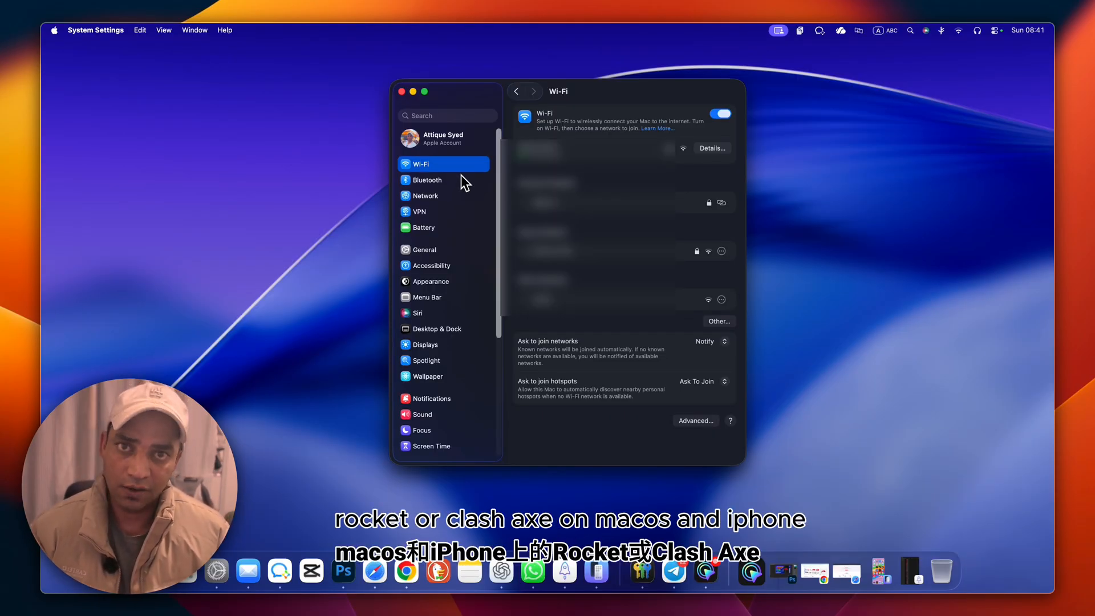
pyautogui.click(401, 91)
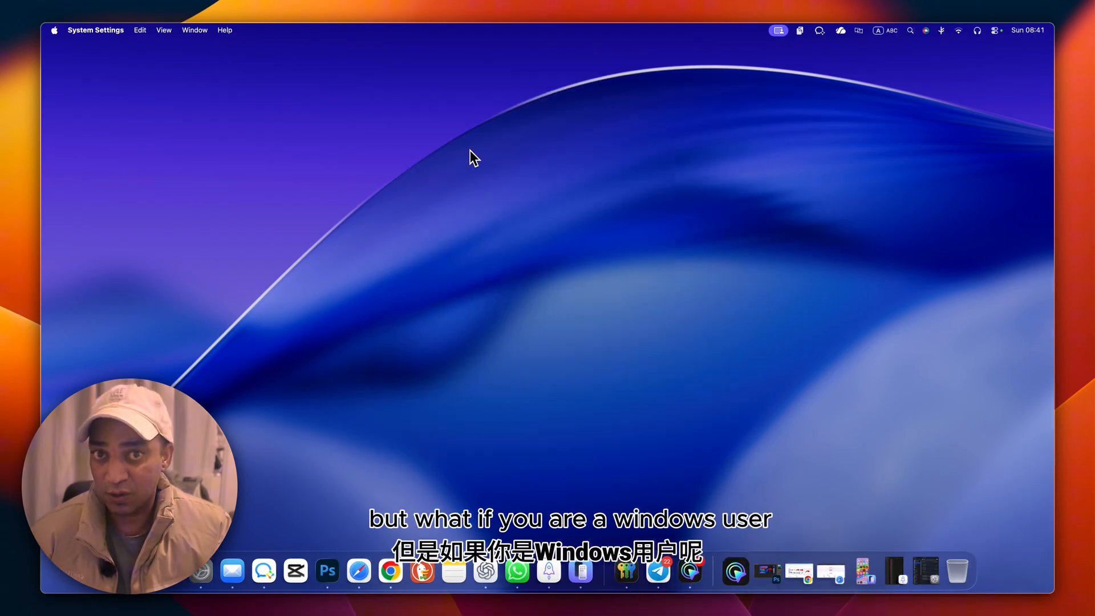
# - Start a blank document with 'Windows + R to open Run.' and the ipconfig/netsh DNS-fix steps
pyautogui.click(703, 570)
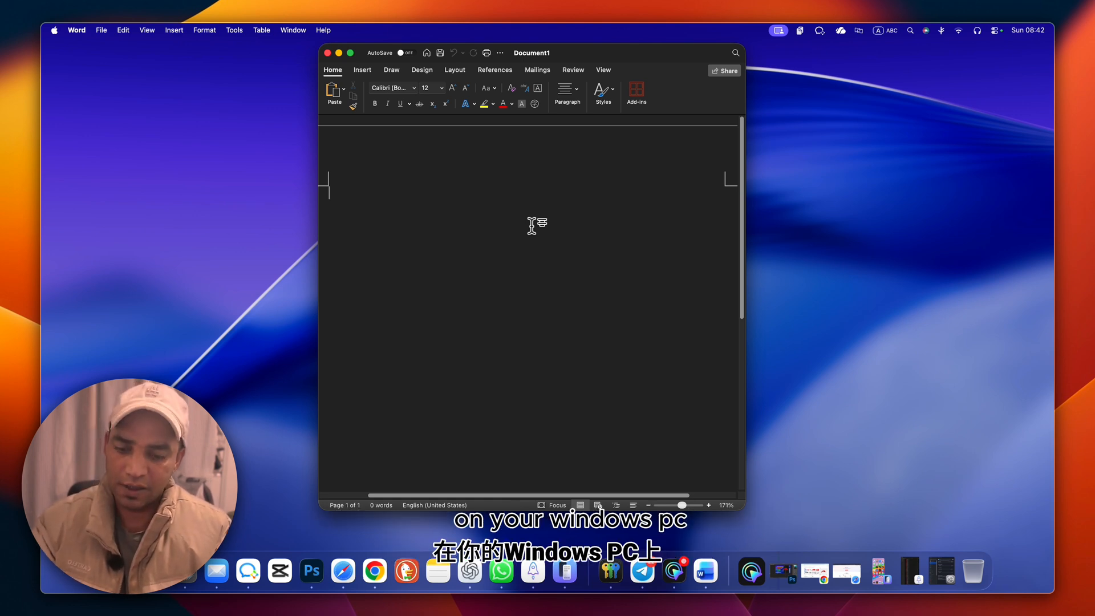
pyautogui.write('Windows + R to open Run.')
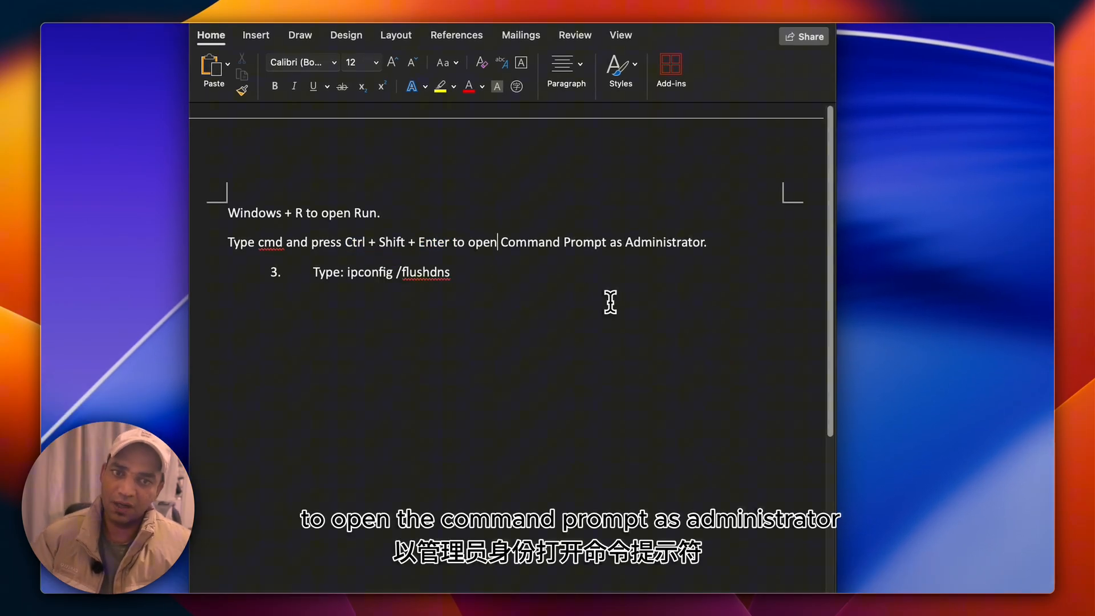
pyautogui.moveTo(349, 267)
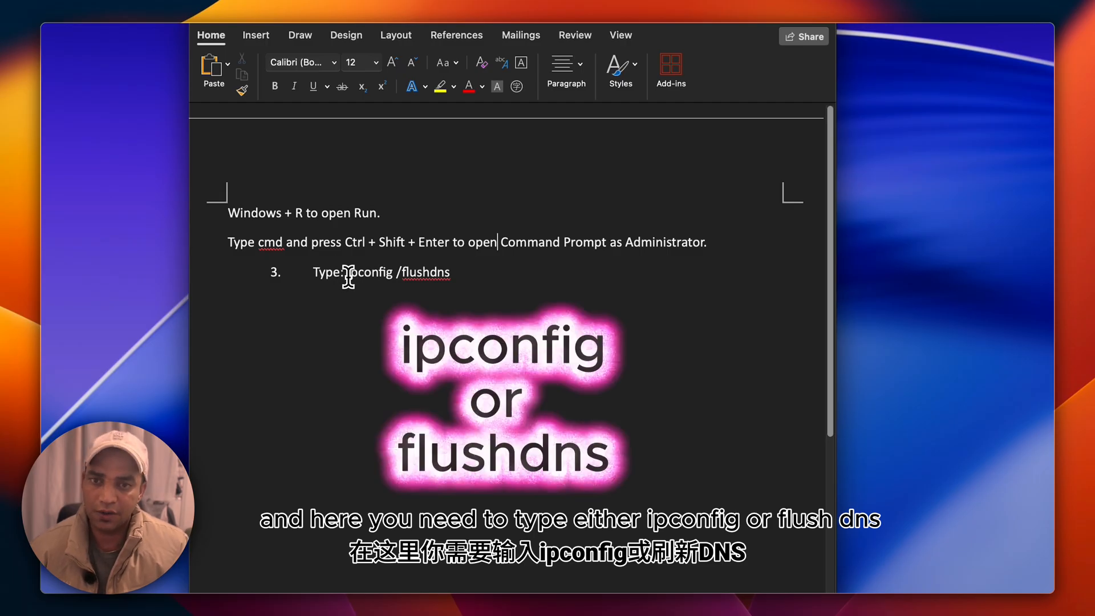
pyautogui.moveTo(450, 295)
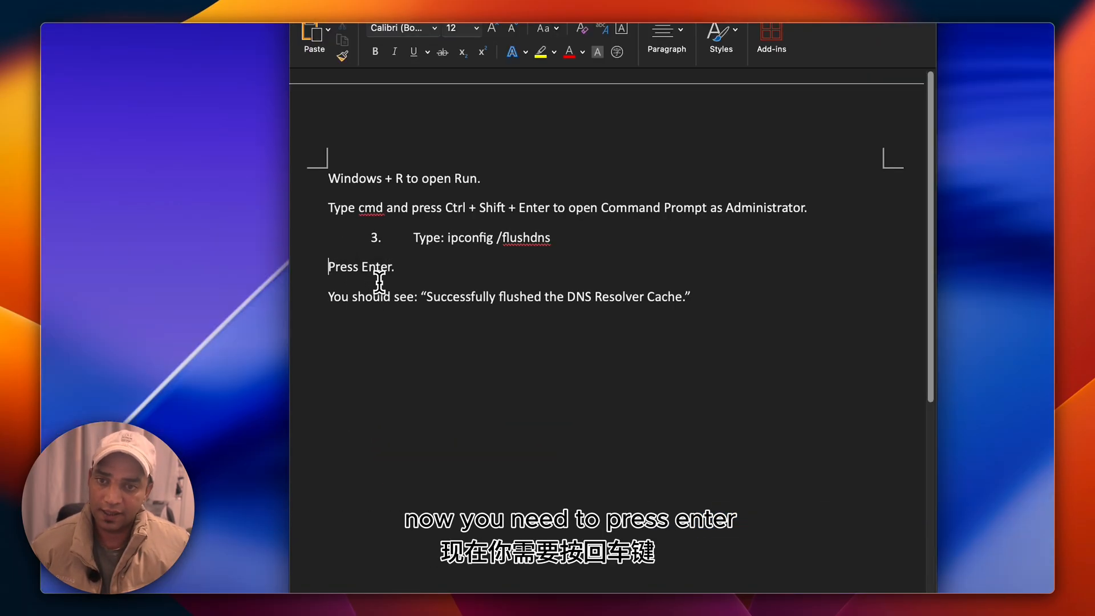
pyautogui.moveTo(557, 324)
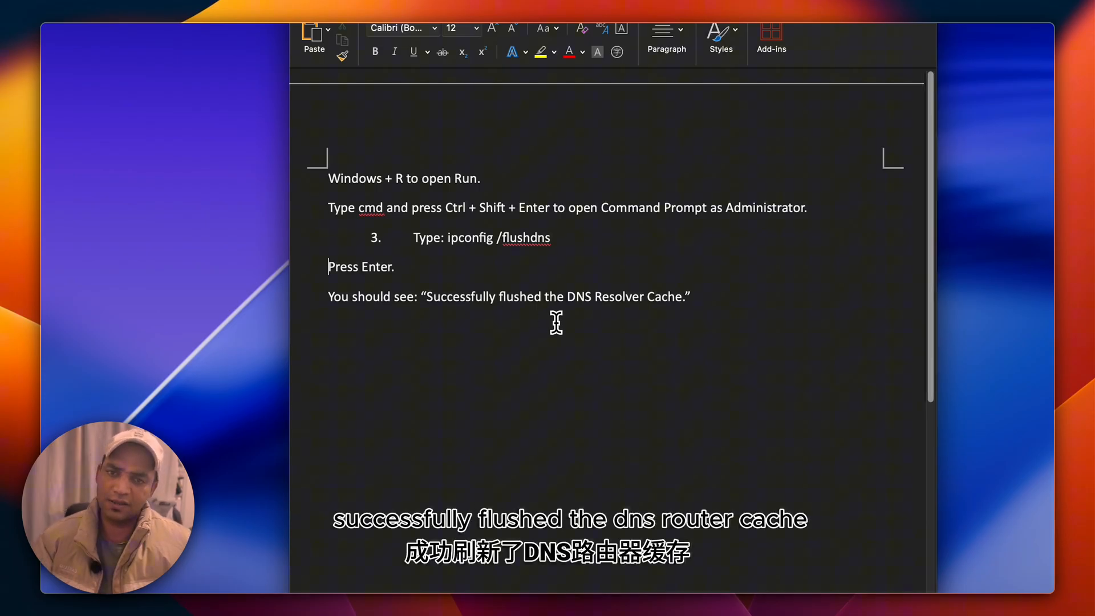
pyautogui.moveTo(753, 297)
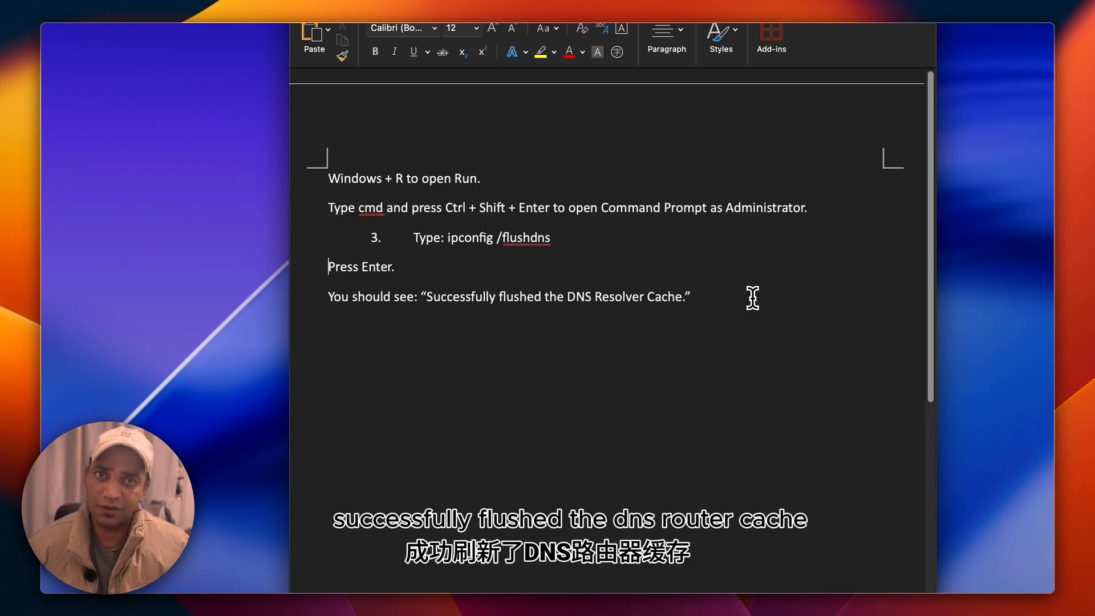
pyautogui.scroll(-3)
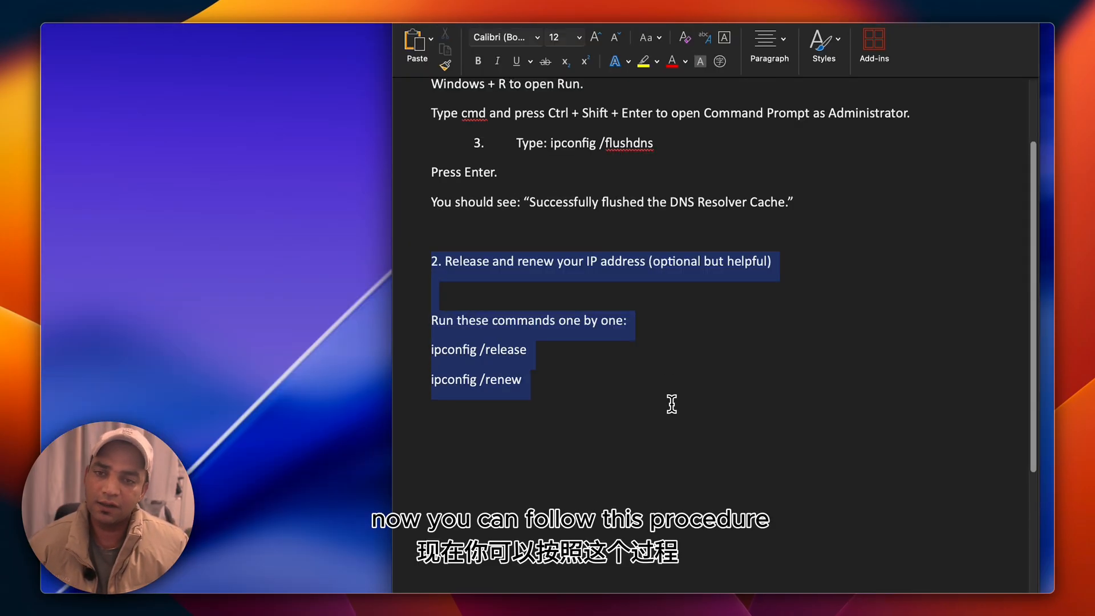
pyautogui.moveTo(660, 311)
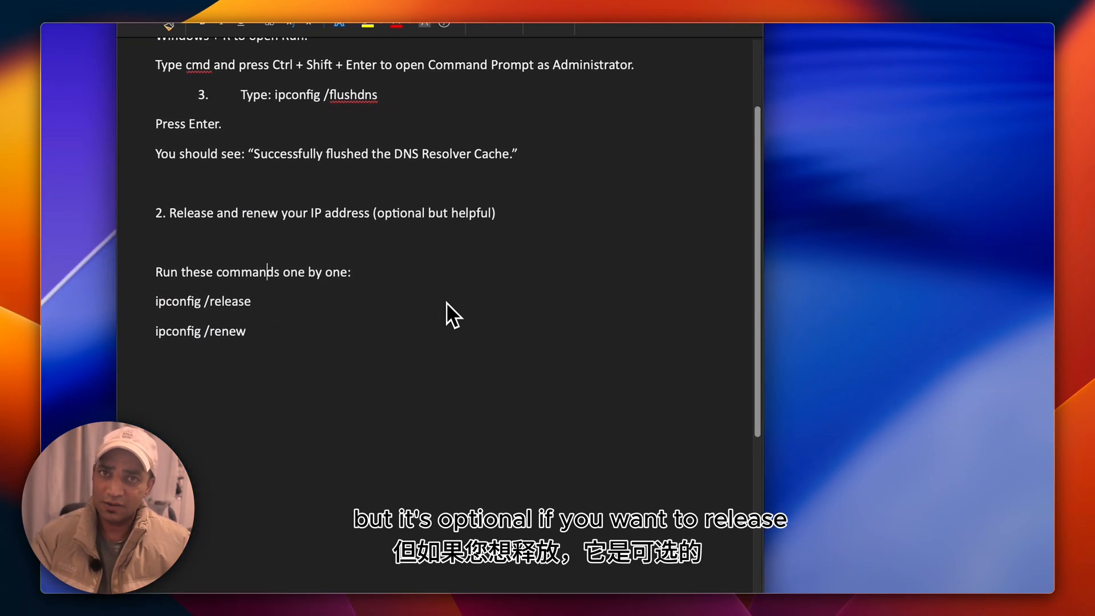
pyautogui.moveTo(280, 321)
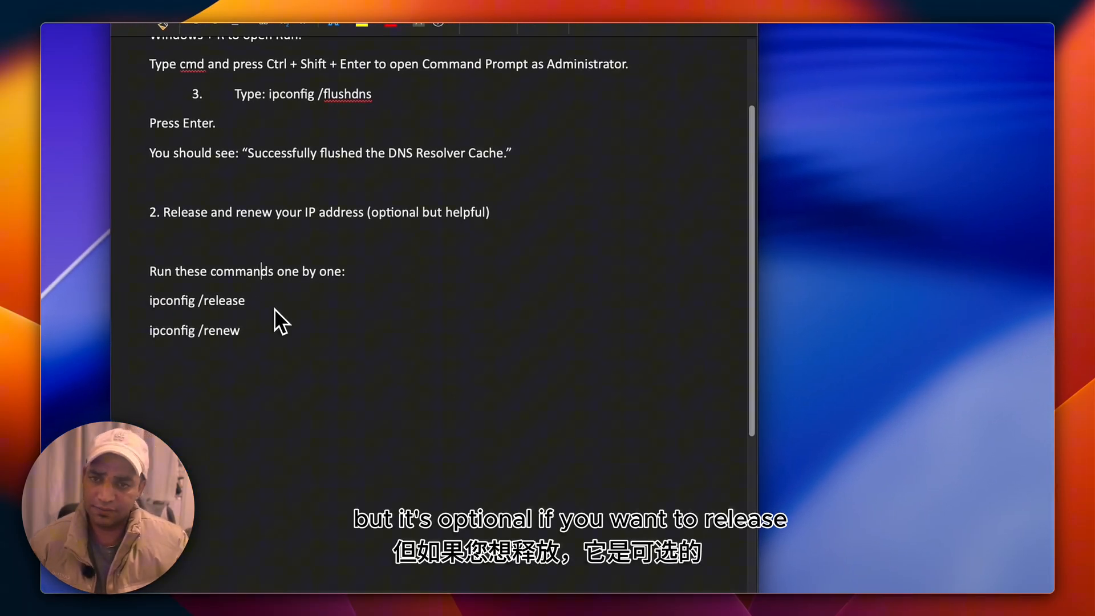
pyautogui.scroll(-3)
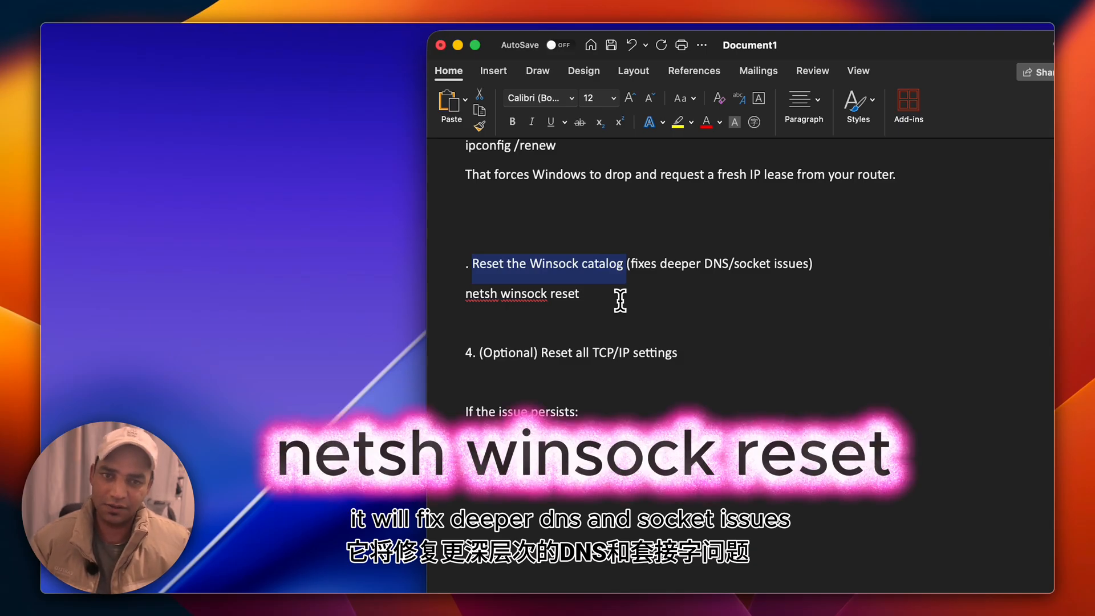
# - Note the DNS address 8.8.8.8 below the netsh commands and begin 1.1.1.1 under it
pyautogui.scroll(-3)
pyautogui.write('8.8.8.8')
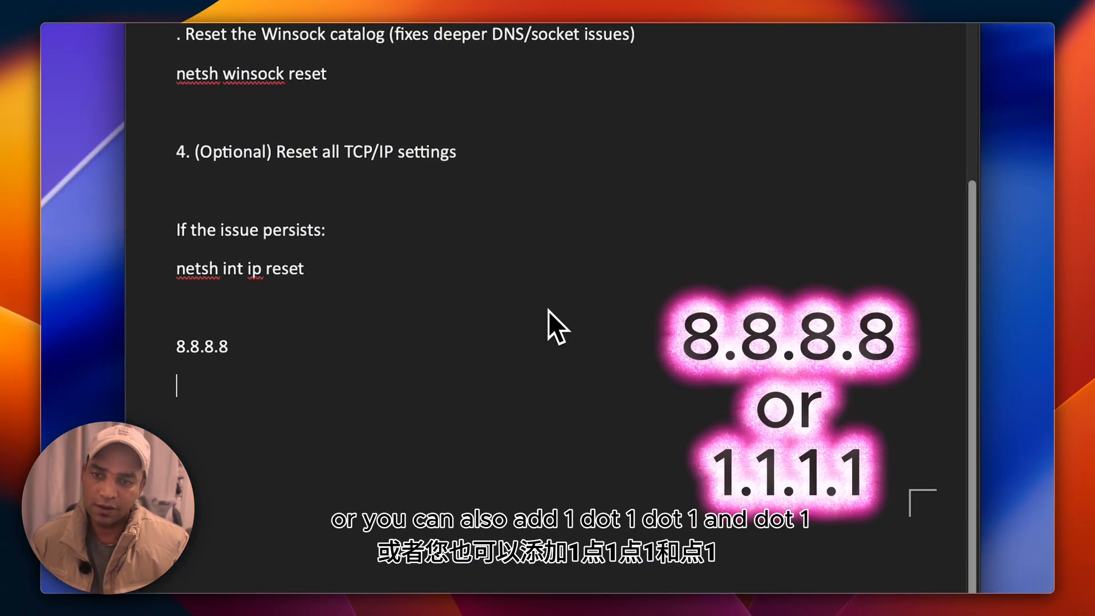
pyautogui.write('1.')
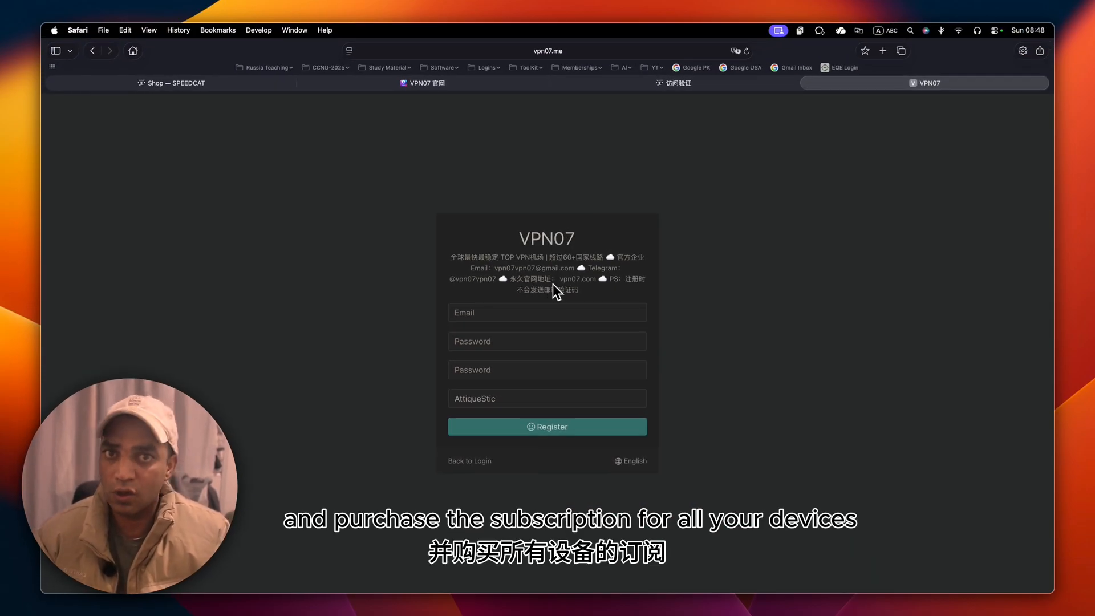
# - Pass the access check to the SPEEDCAT sign-up form, then go to VPN07's site login
pyautogui.click(547, 427)
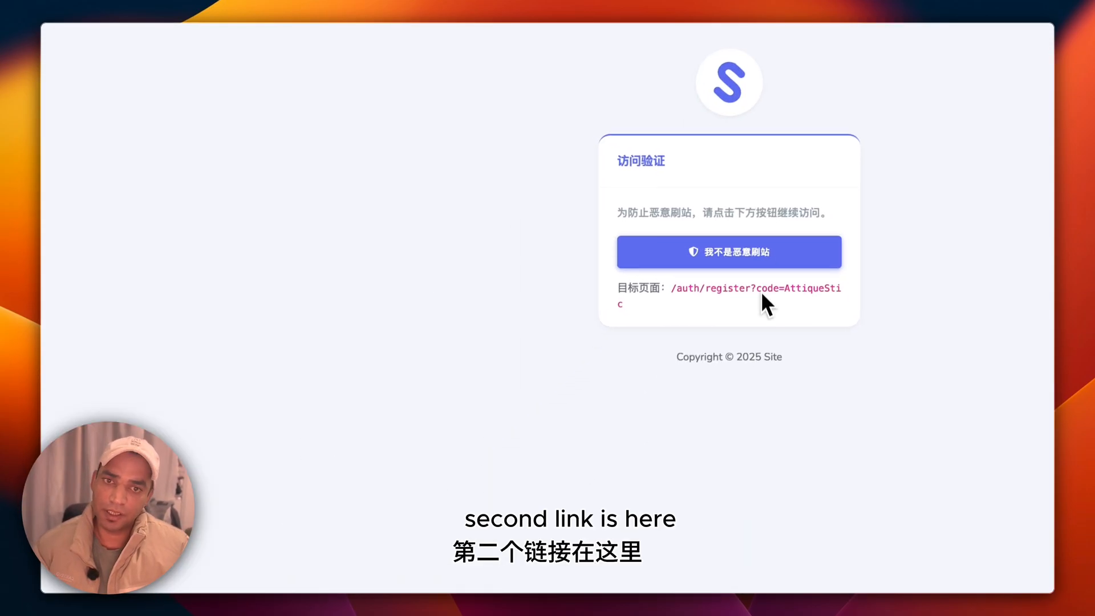
pyautogui.click(728, 252)
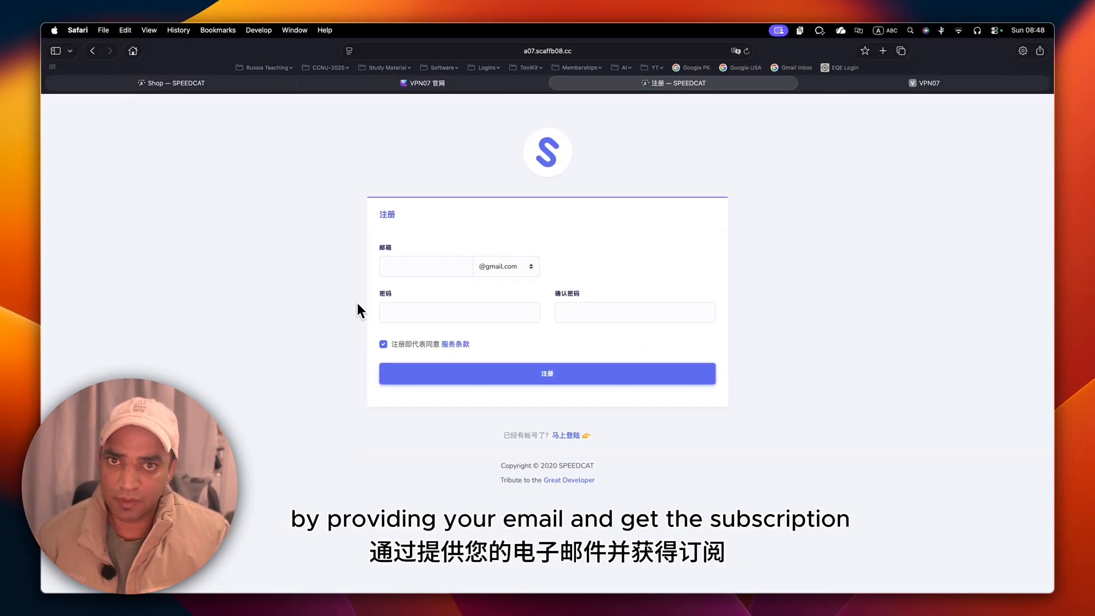
pyautogui.moveTo(459, 97)
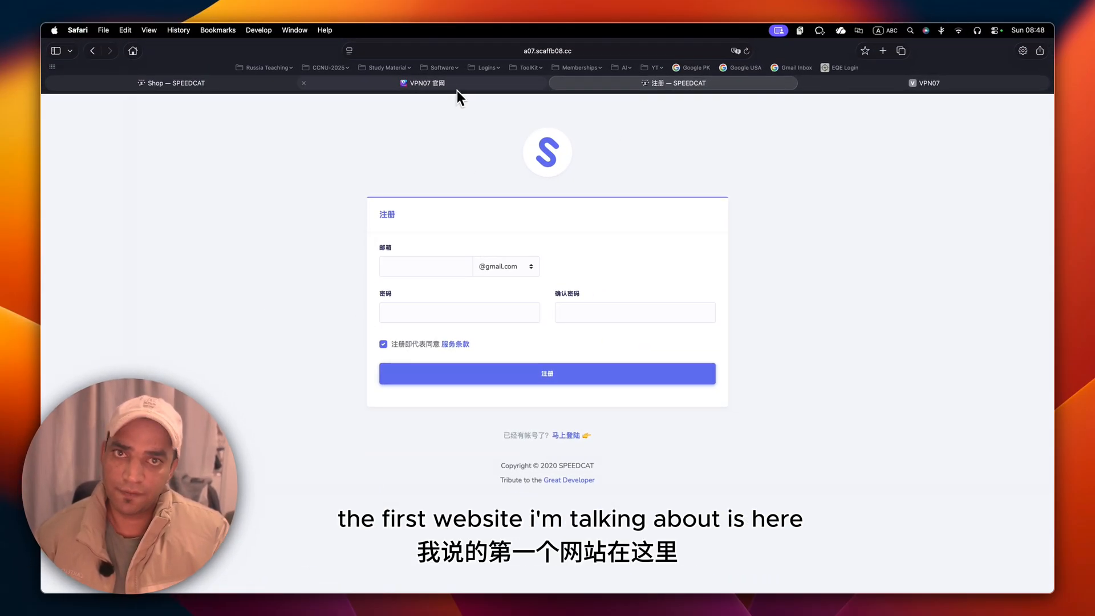
pyautogui.click(427, 82)
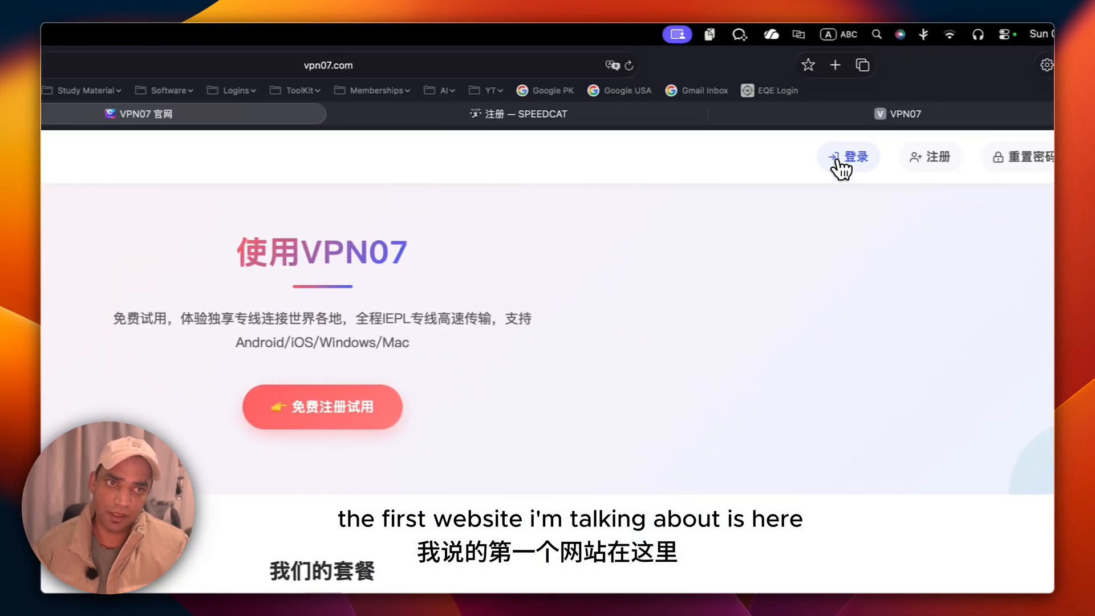
pyautogui.click(848, 156)
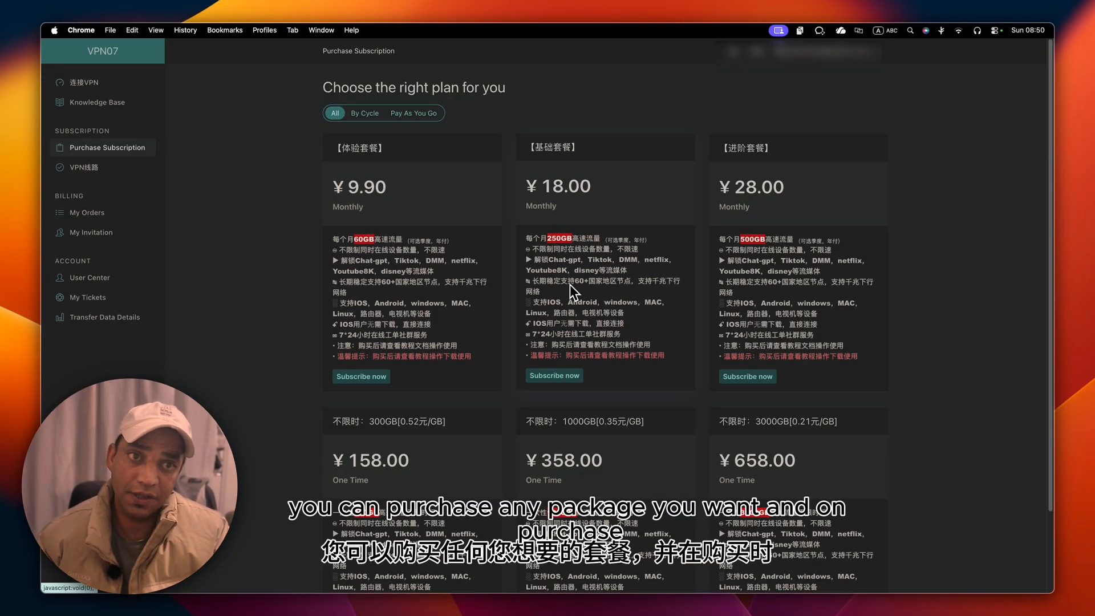
pyautogui.scroll(-3)
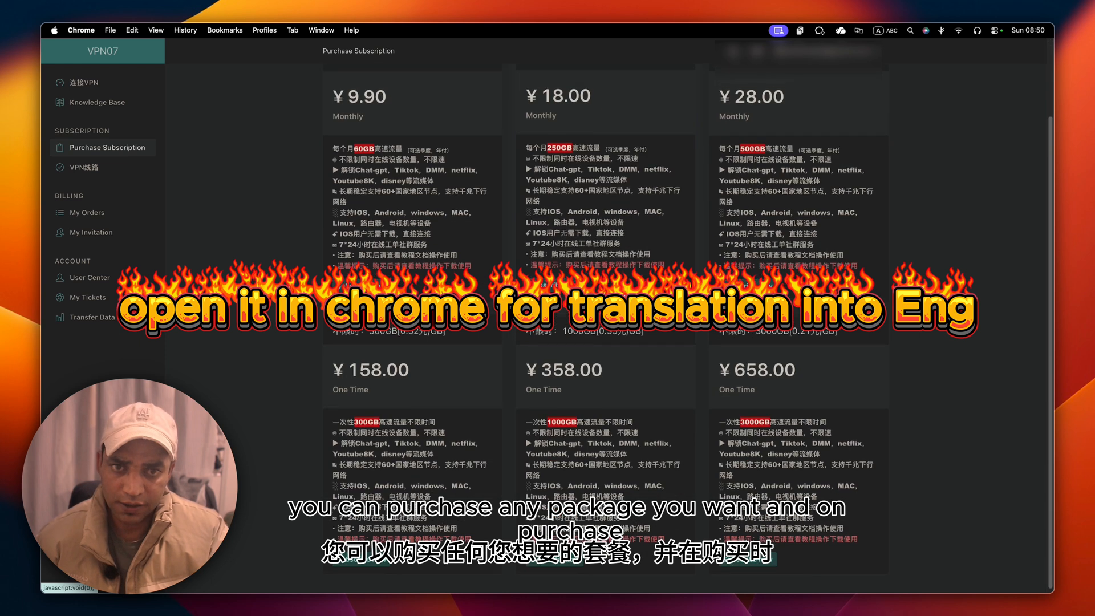
pyautogui.scroll(3)
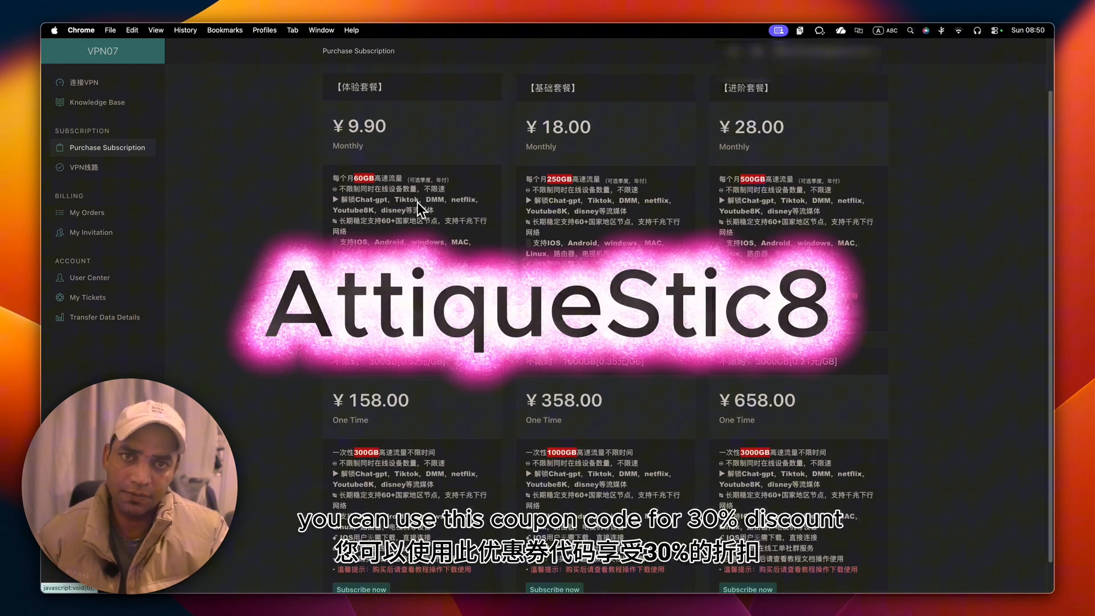
pyautogui.moveTo(508, 236)
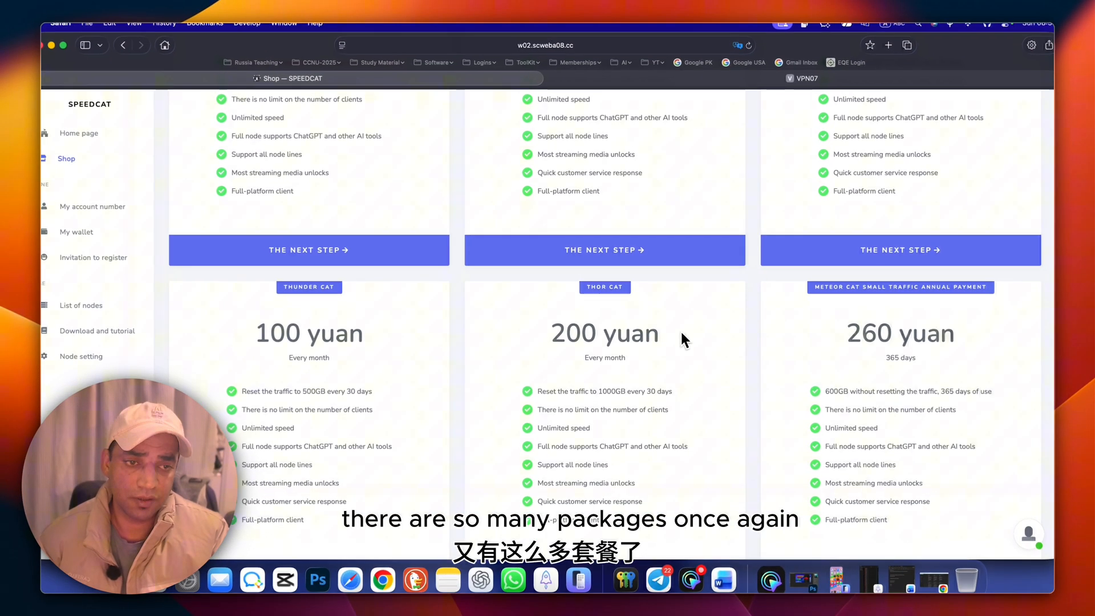
pyautogui.scroll(-3)
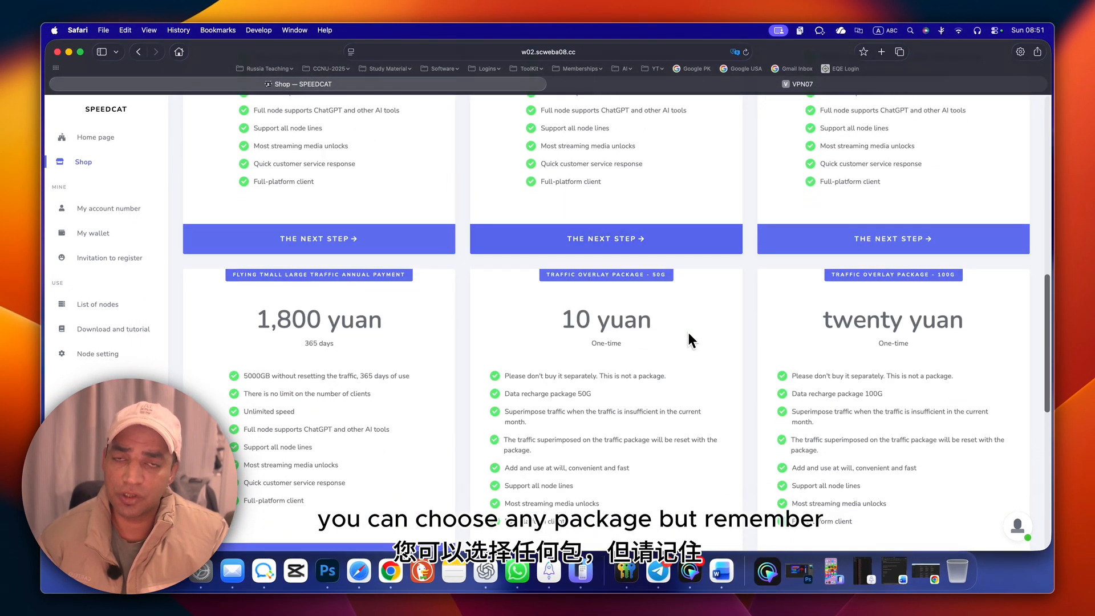
pyautogui.scroll(-3)
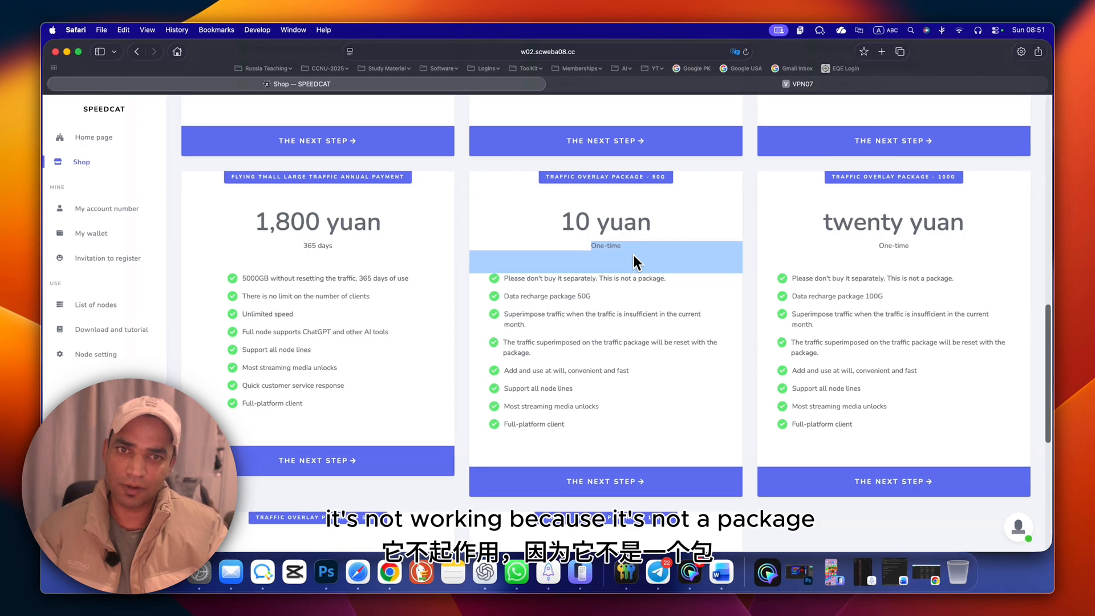
pyautogui.moveTo(240, 245)
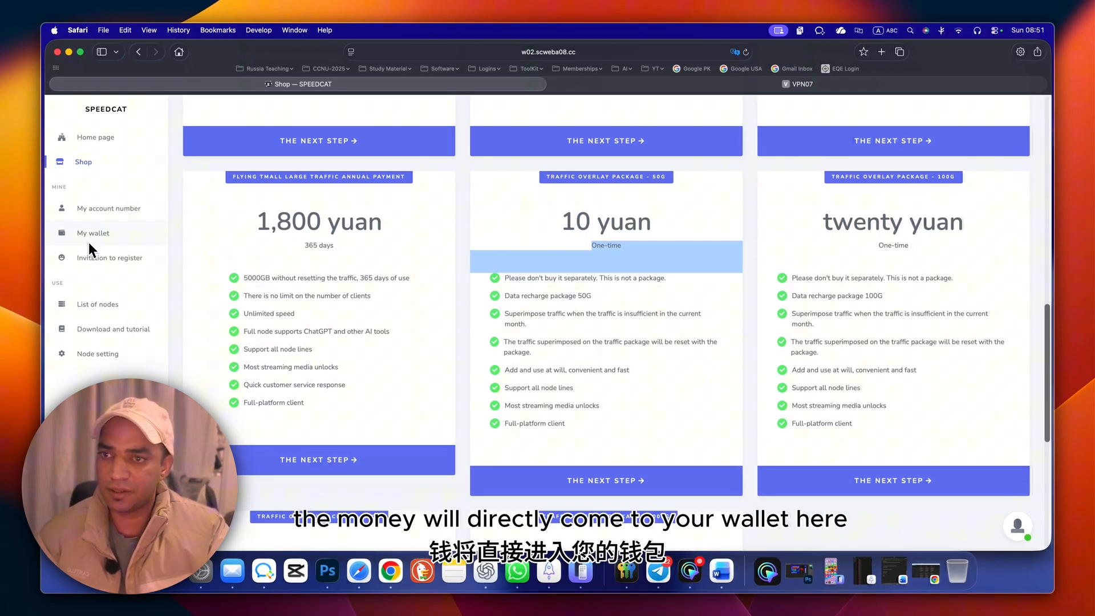
pyautogui.moveTo(356, 293)
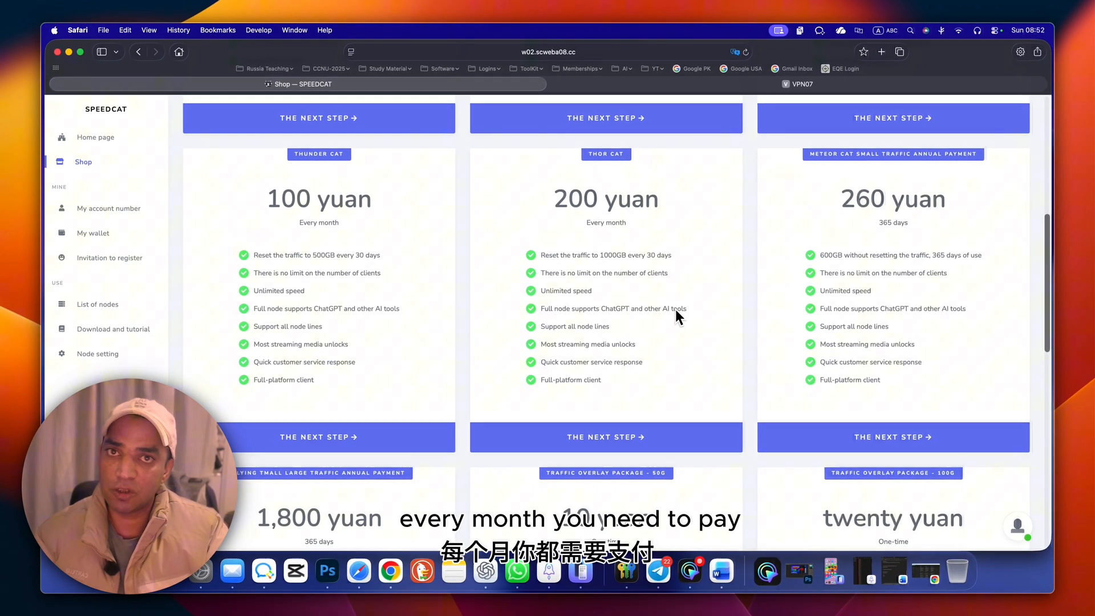
pyautogui.scroll(-3)
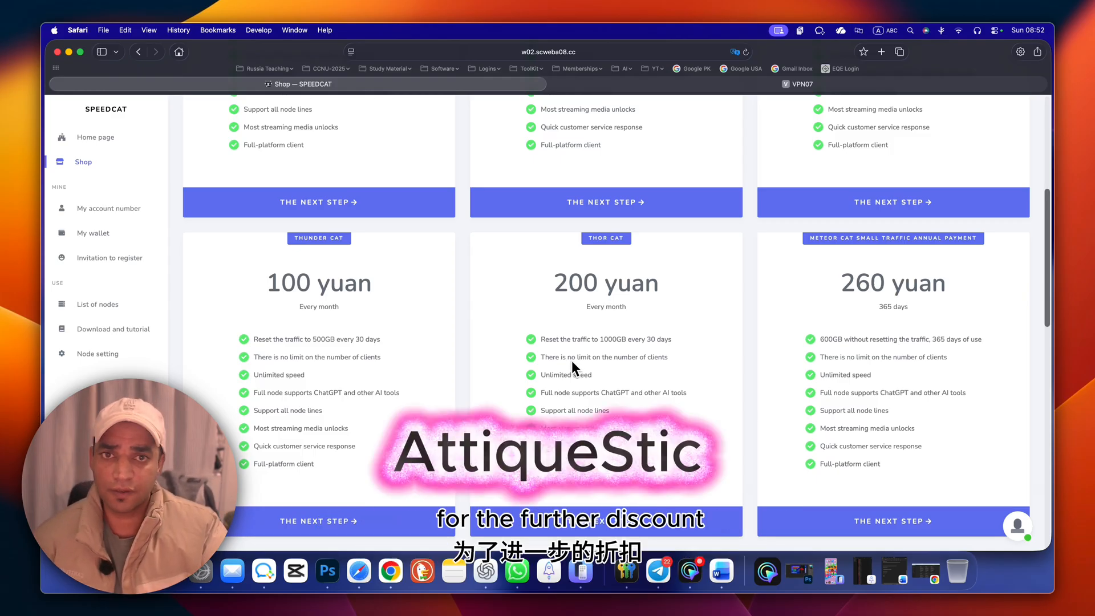
pyautogui.scroll(-3)
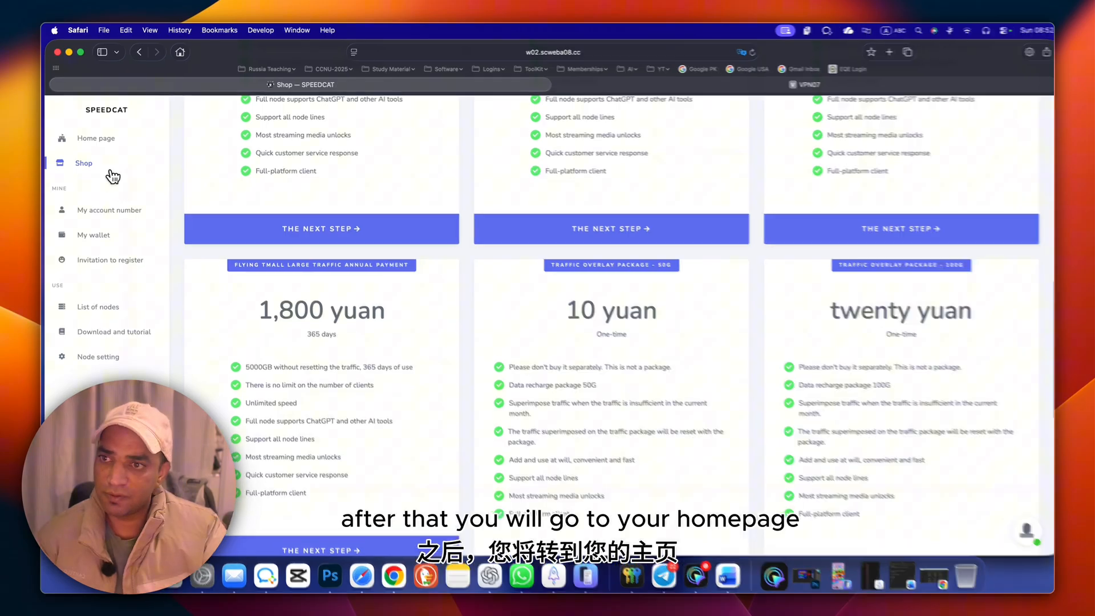
# - Show the SPEEDCAT dashboard with its 便捷导入 quick-import subscription buttons
pyautogui.click(96, 138)
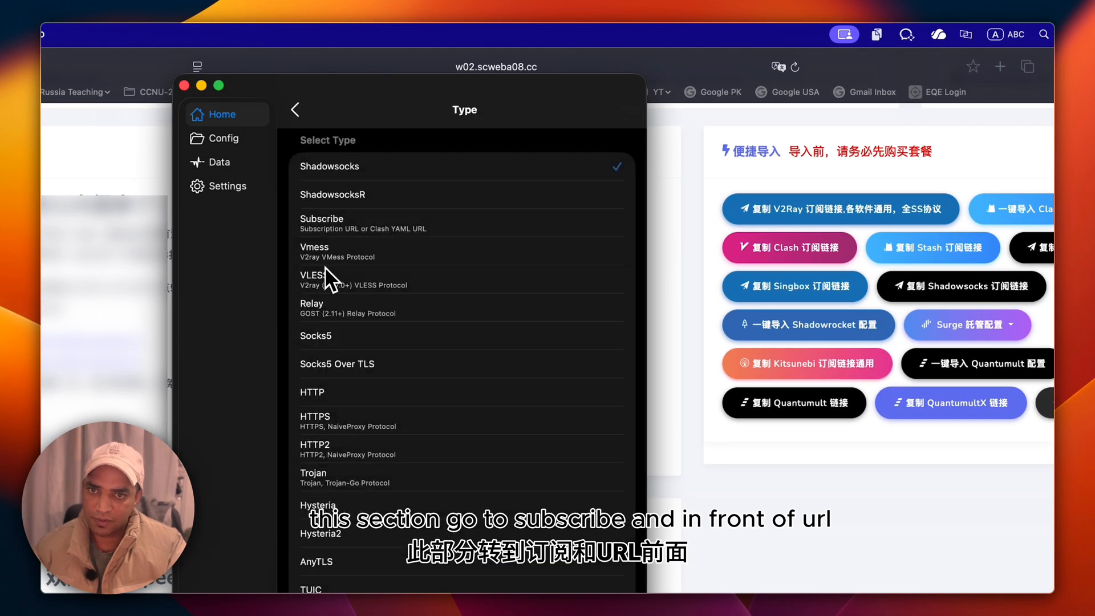
# - Add SPEEDCAT as a subscription and review its Hong Kong, Japan and Singapore nodes' latencies
pyautogui.click(321, 224)
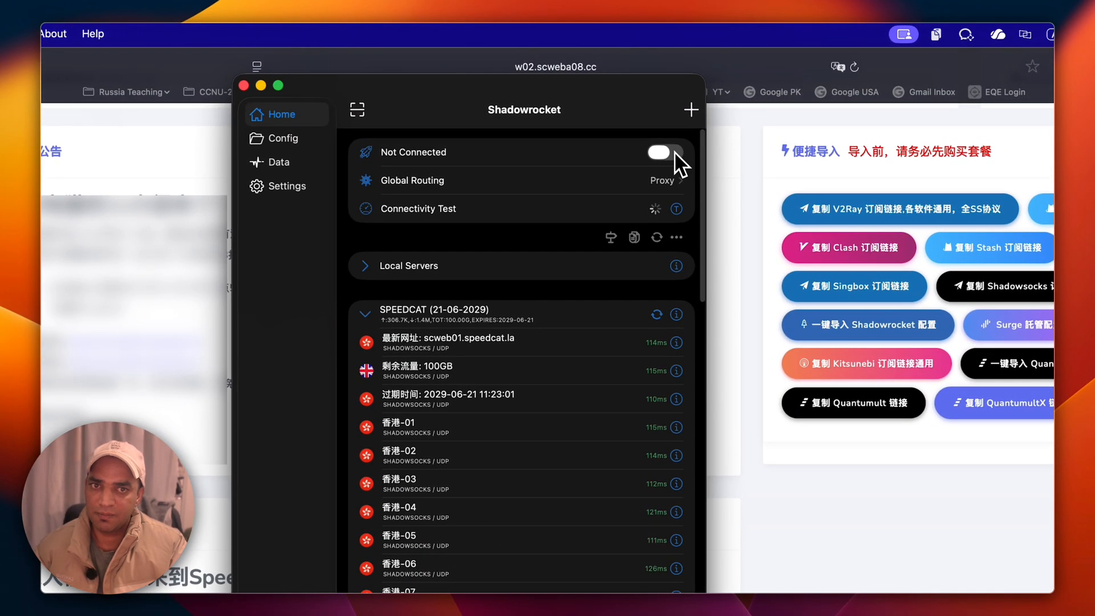
pyautogui.scroll(-3)
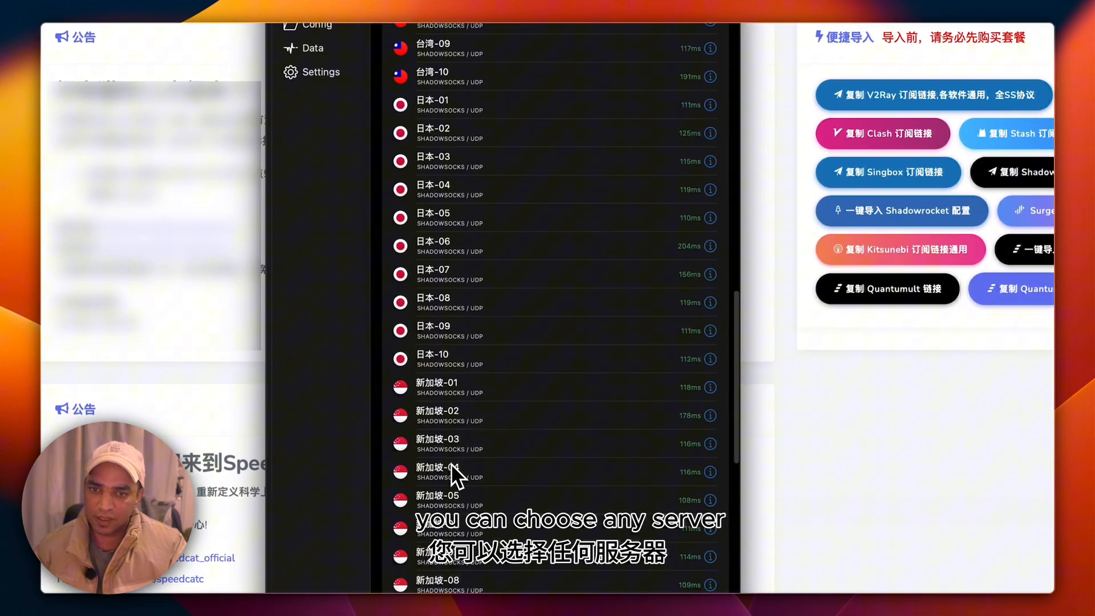
pyautogui.scroll(-3)
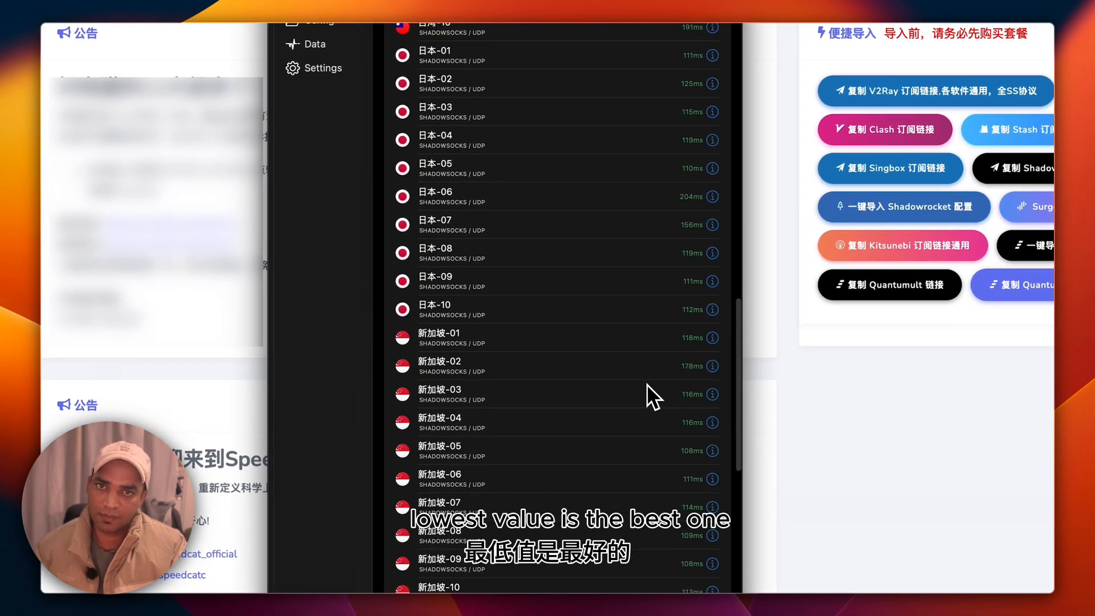